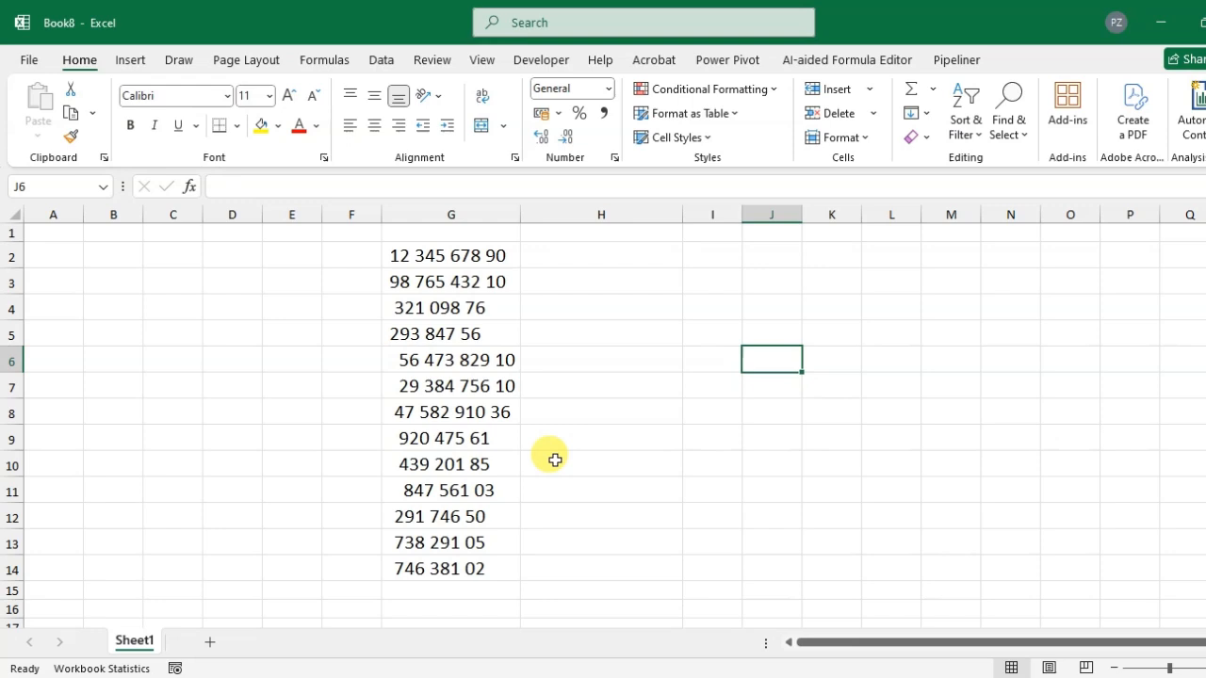
{"action": "mouse_move", "coordinate": [427, 590]}
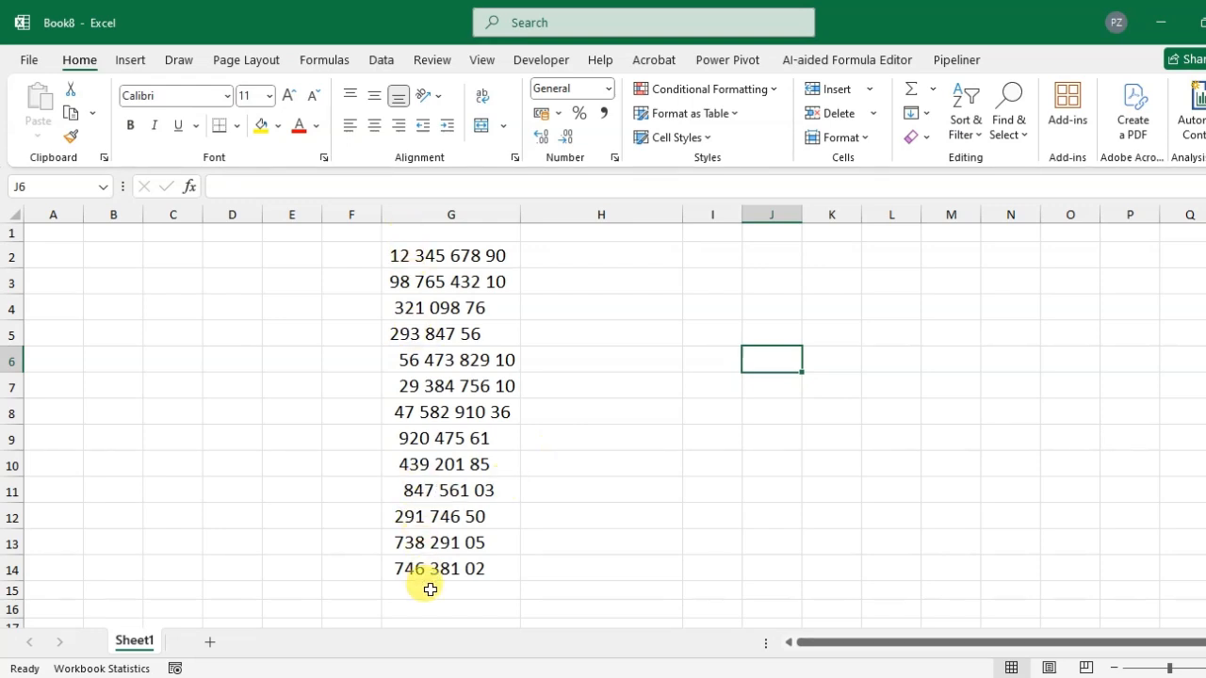
{"action": "mouse_move", "coordinate": [444, 413]}
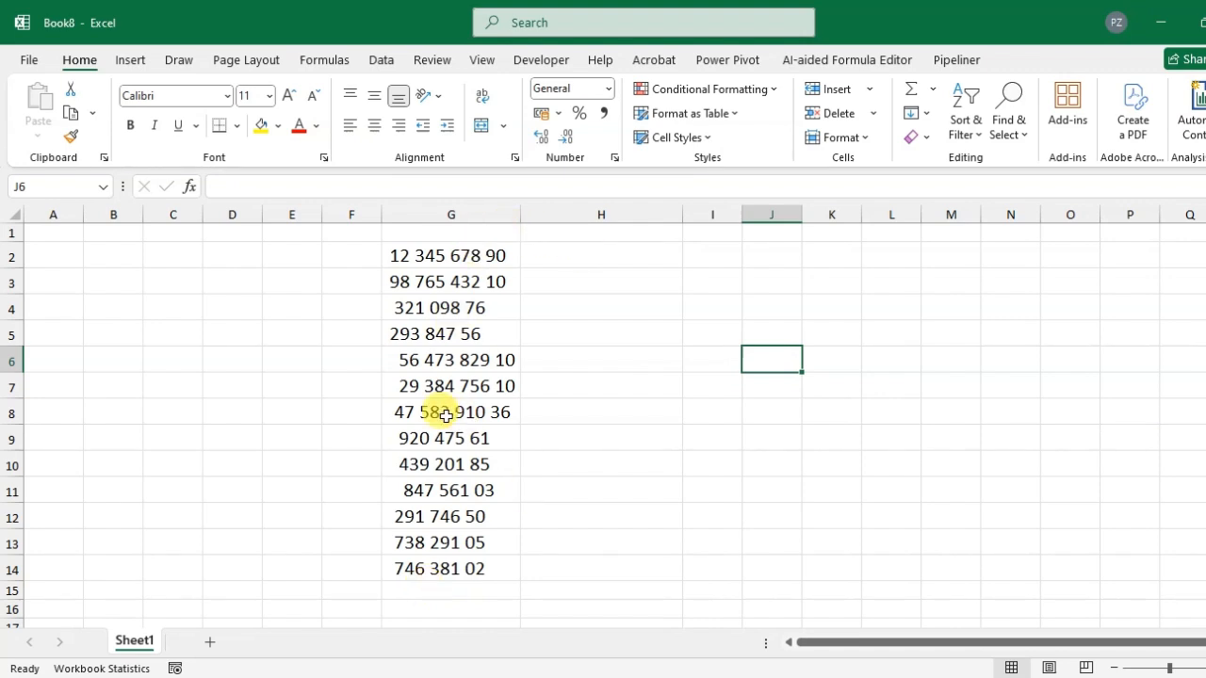
{"action": "mouse_move", "coordinate": [503, 308]}
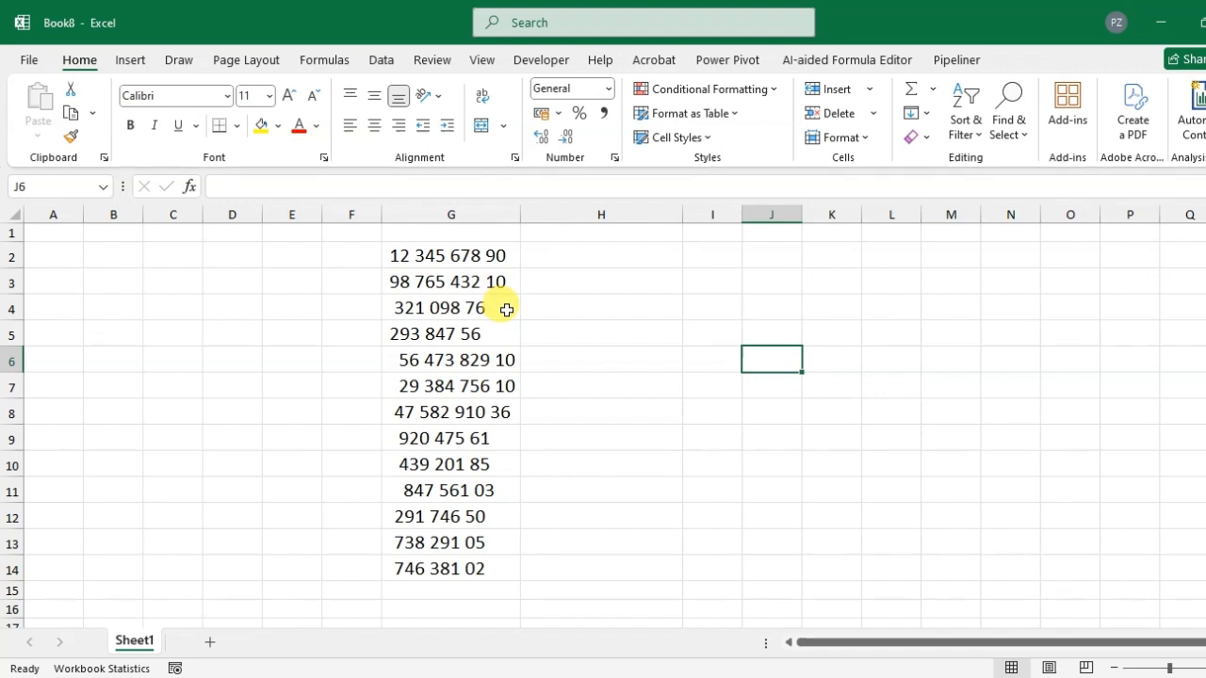
{"action": "mouse_move", "coordinate": [444, 237]}
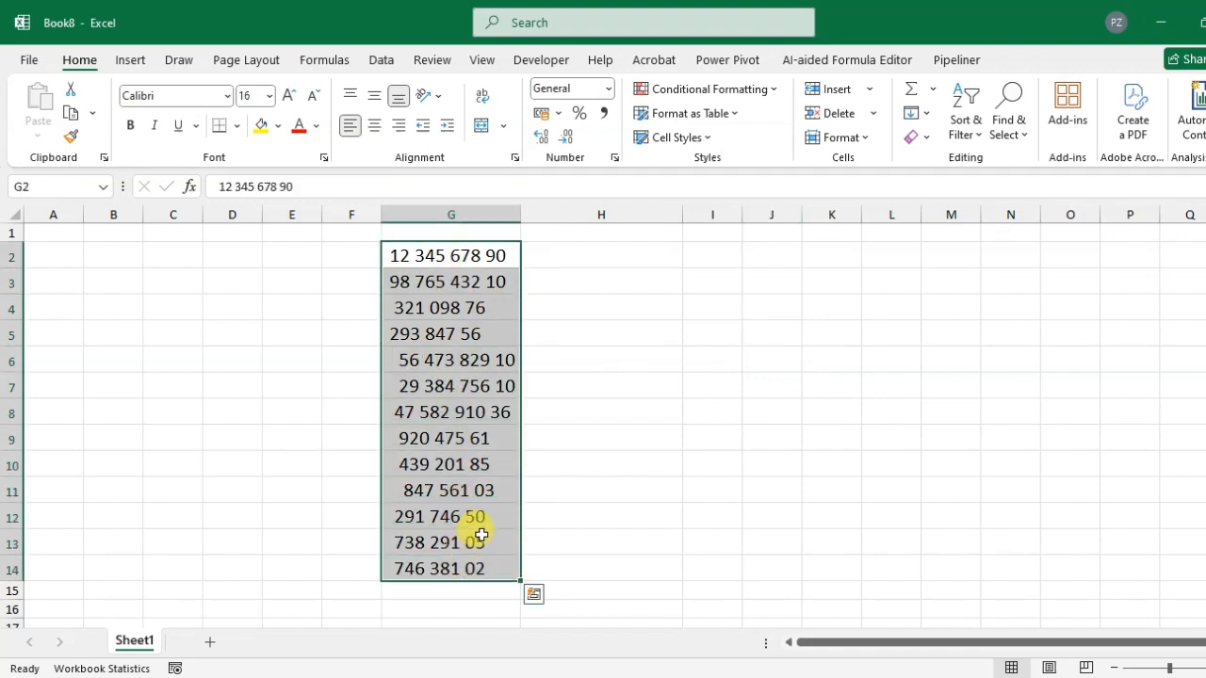
Open Find and Replace for the G2:G14 numbers and move it beside the data
{"action": "key", "text": "ctrl+f"}
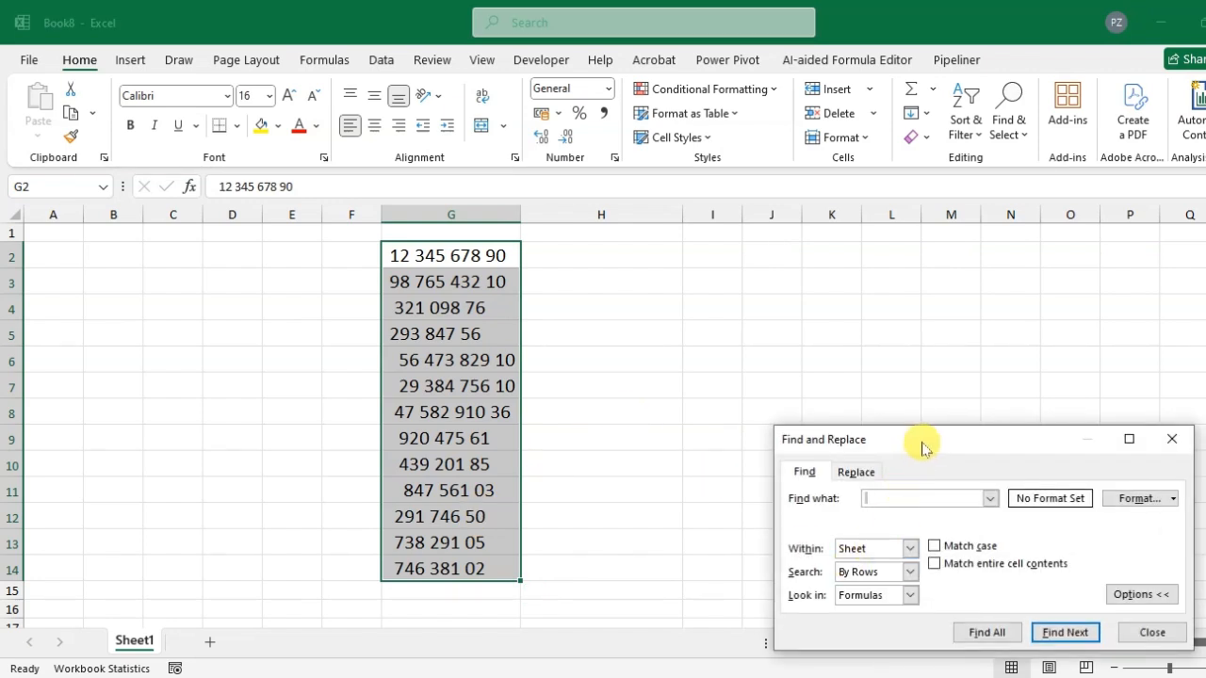
{"action": "left_click_drag", "start_coordinate": [921, 440], "coordinate": [837, 267]}
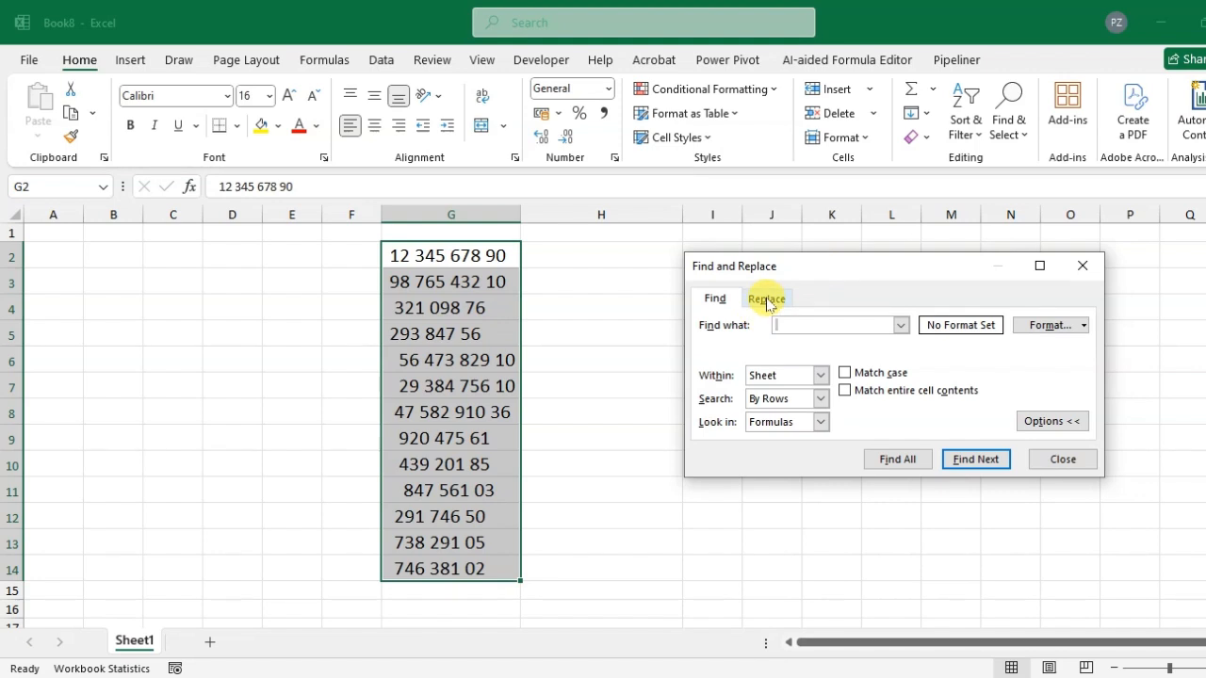
On the Replace tab, search for a single space and leave the replacement empty
{"action": "left_click", "coordinate": [767, 298]}
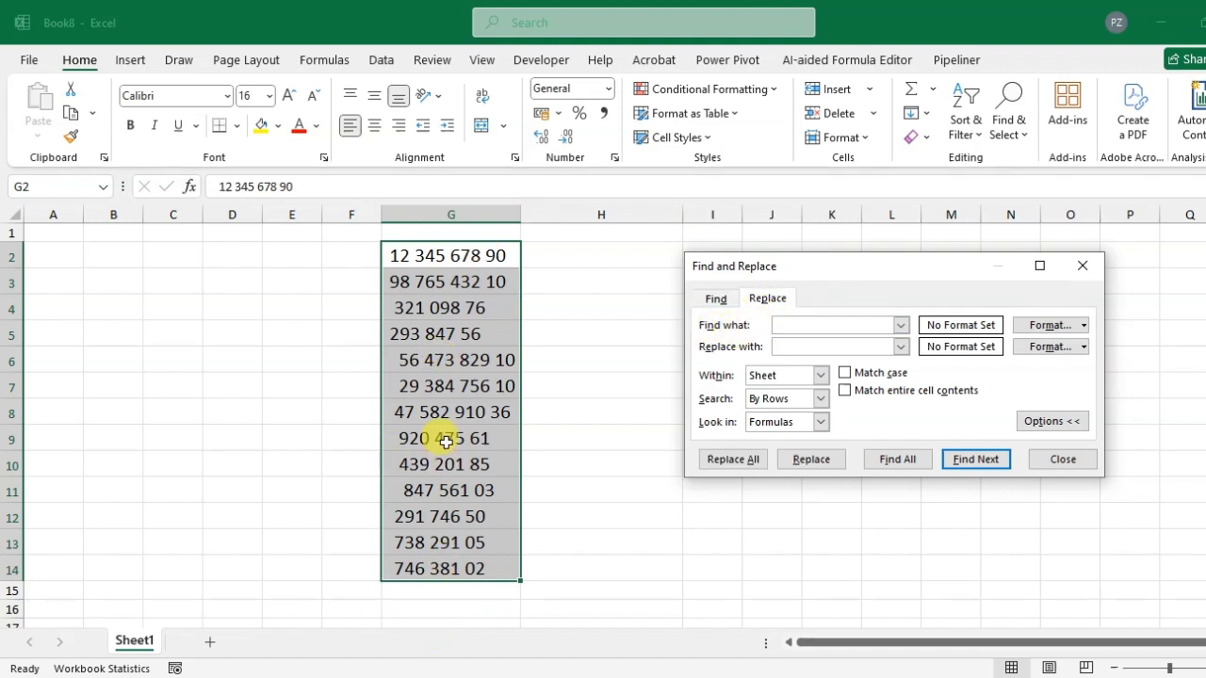
{"action": "left_click", "coordinate": [833, 324]}
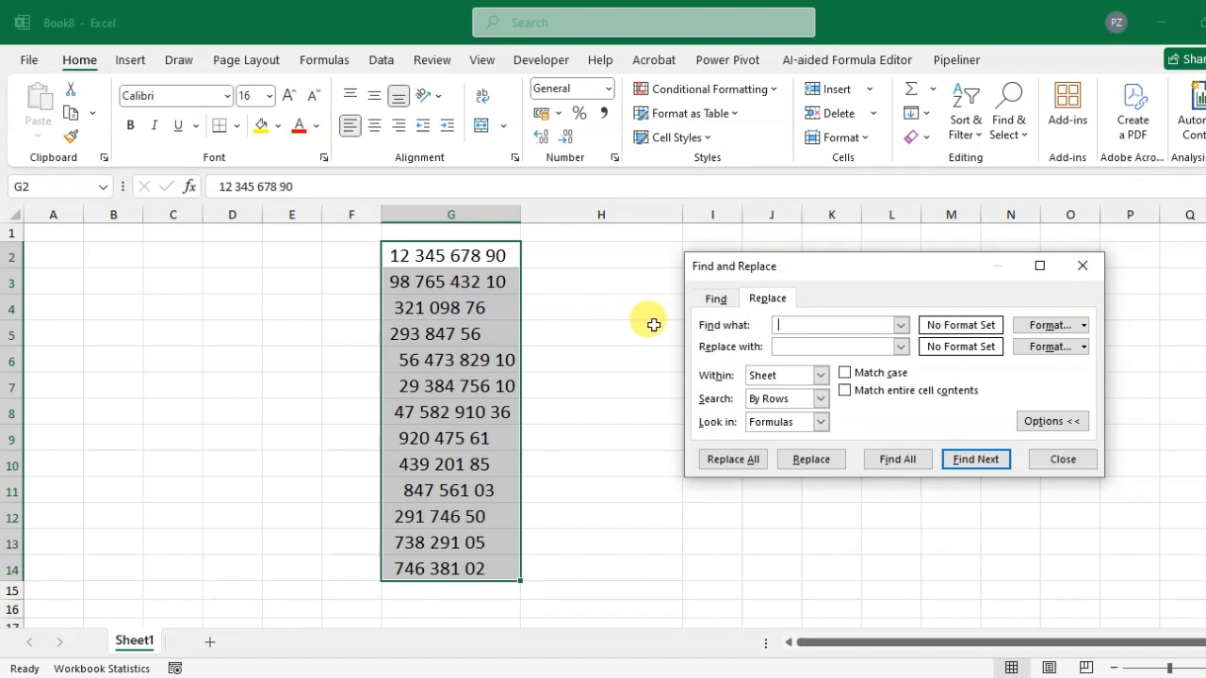
{"action": "left_click", "coordinate": [833, 324]}
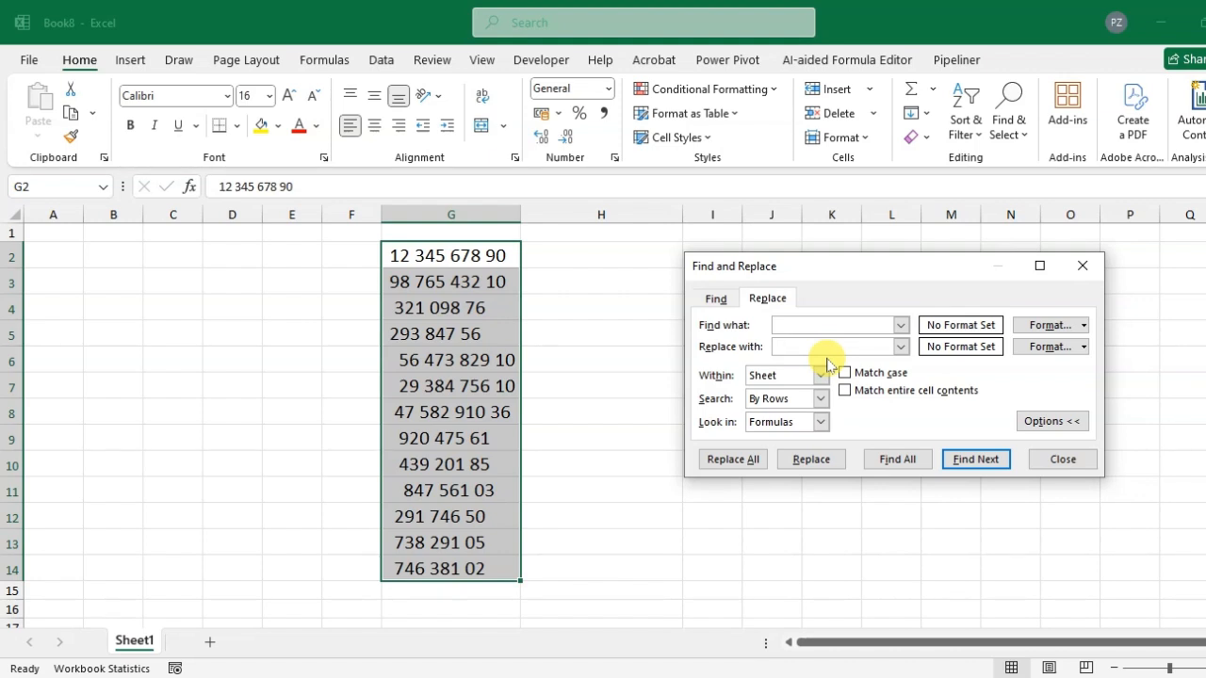
{"action": "left_click", "coordinate": [834, 346]}
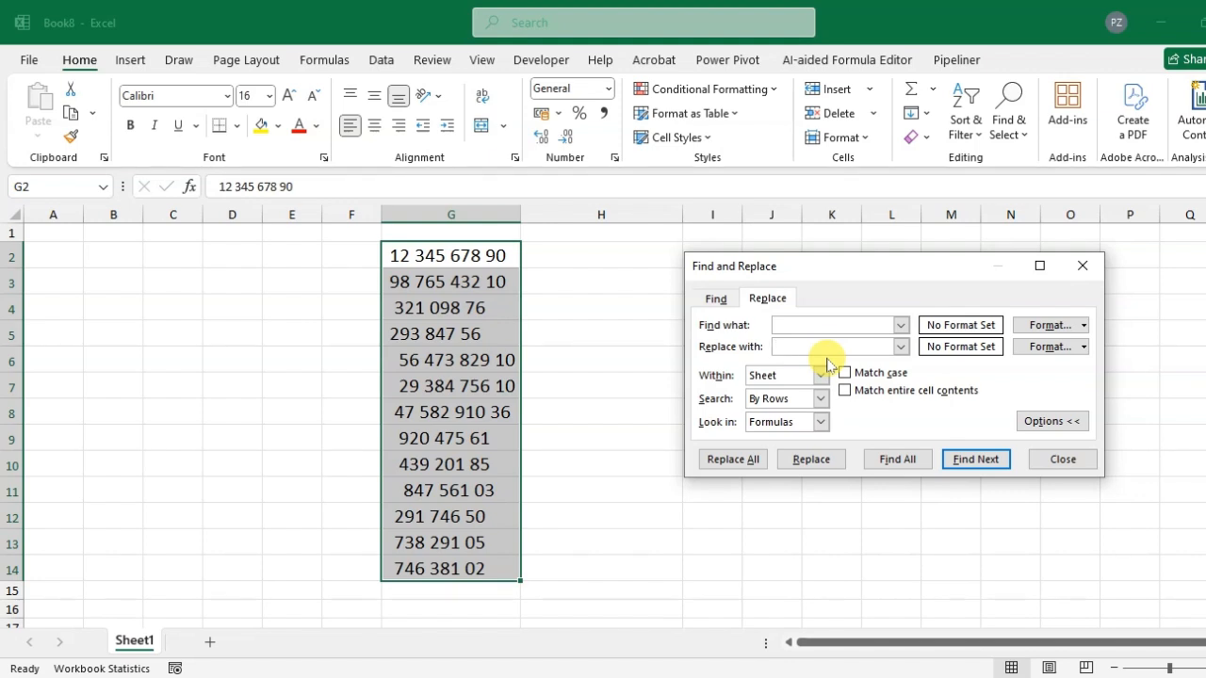
{"action": "mouse_move", "coordinate": [759, 298]}
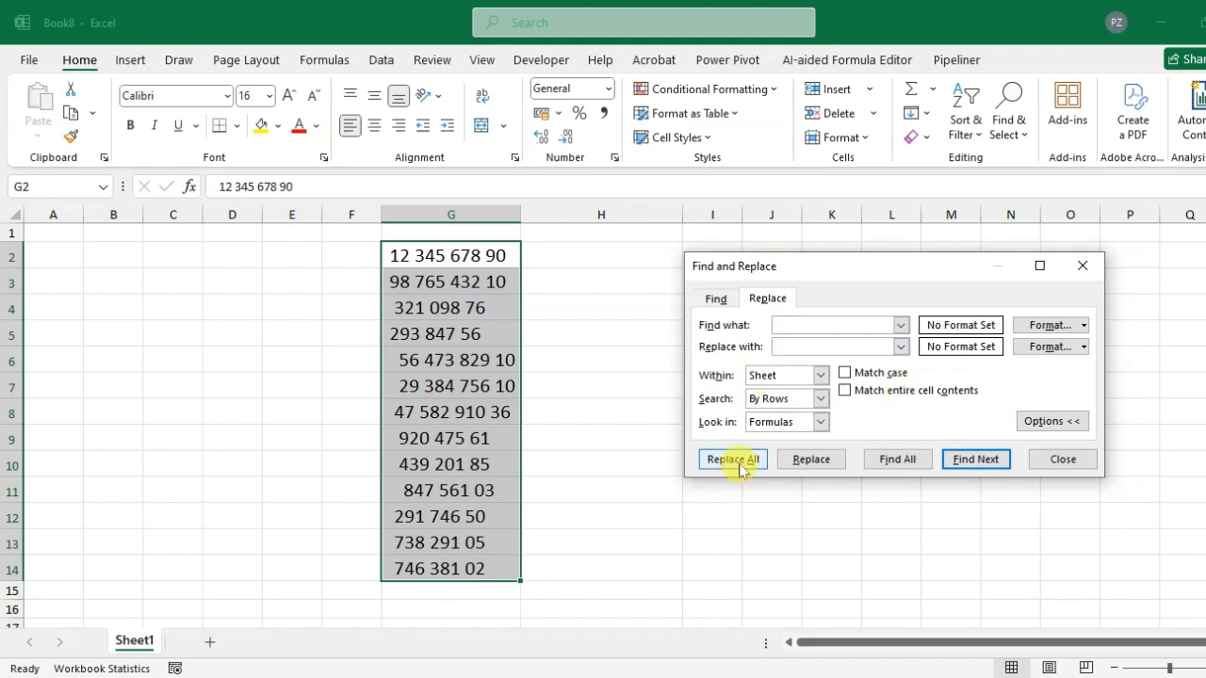
Replace all spaces in column G, confirming the 60 replacements message
{"action": "left_click", "coordinate": [731, 459]}
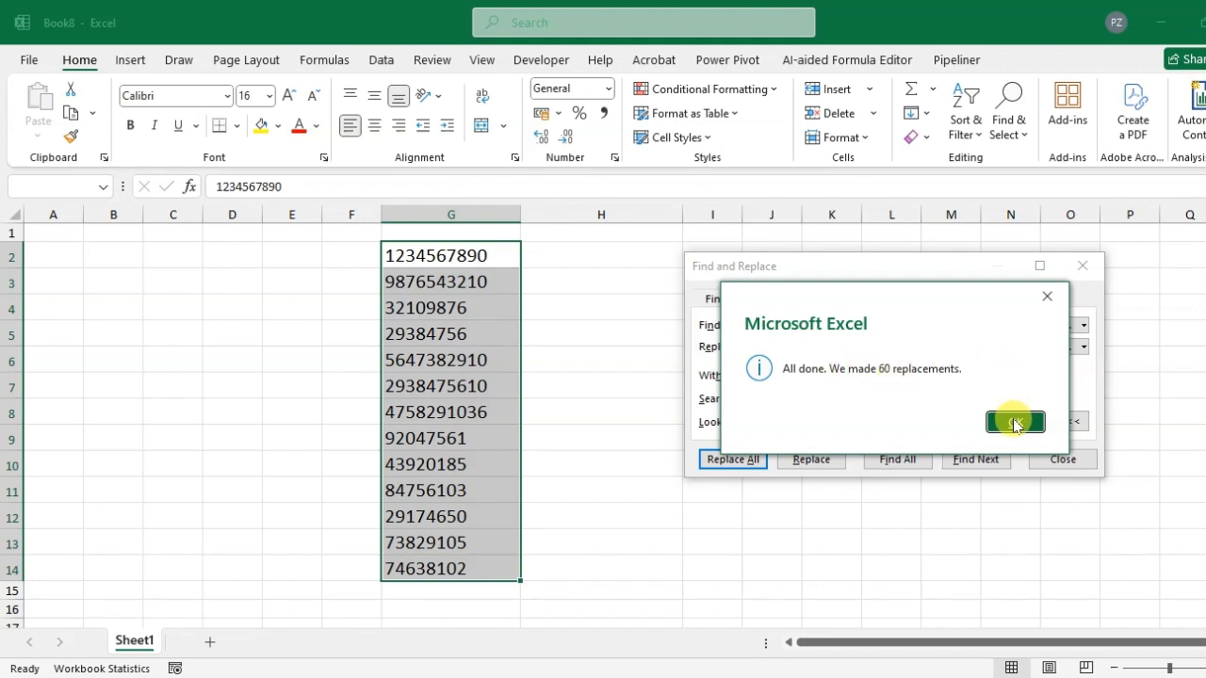
{"action": "left_click", "coordinate": [1015, 421]}
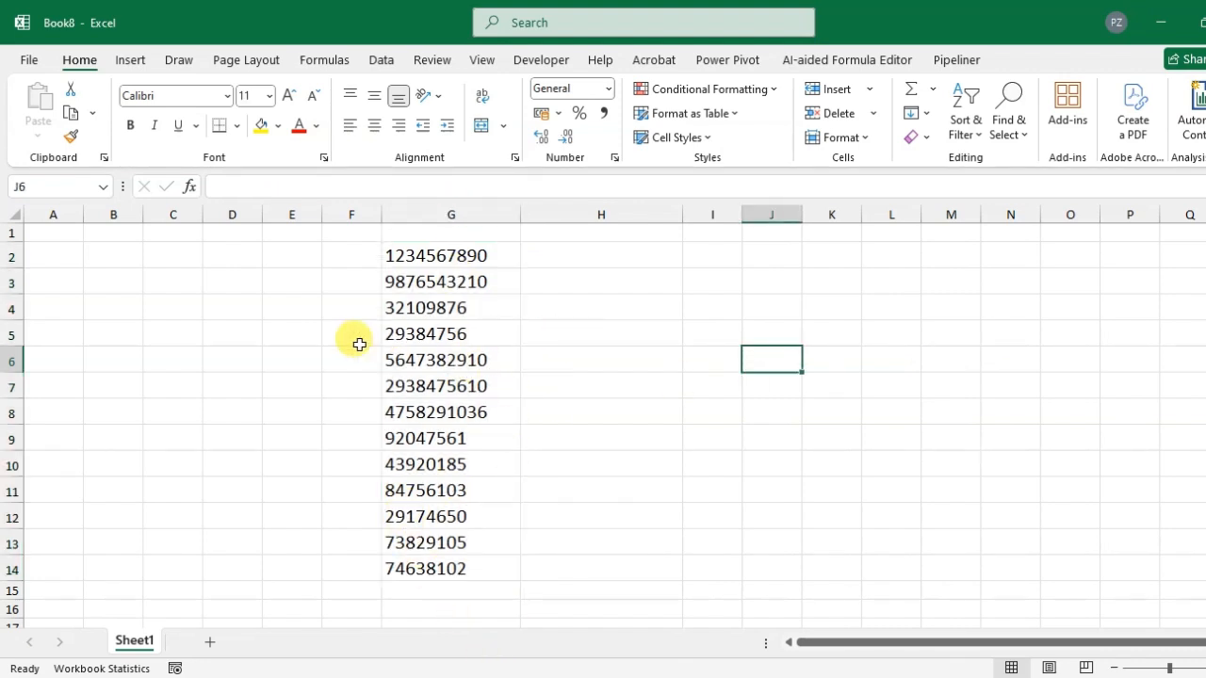
{"action": "mouse_move", "coordinate": [718, 377]}
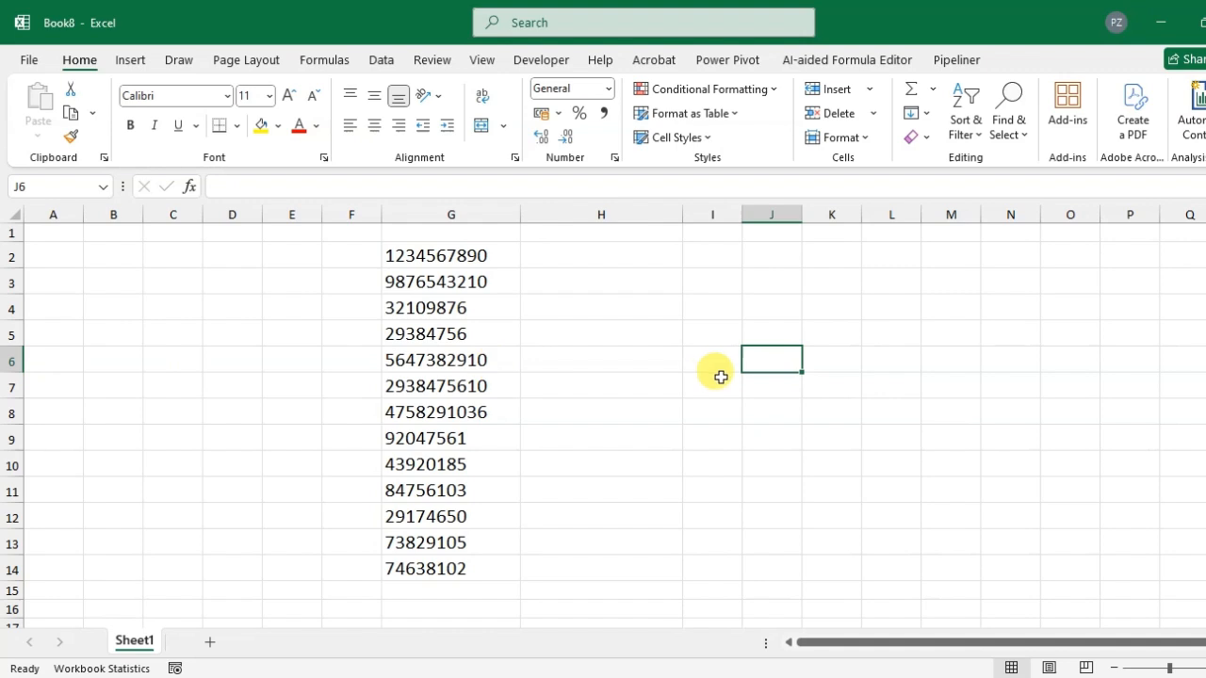
{"action": "mouse_move", "coordinate": [613, 356]}
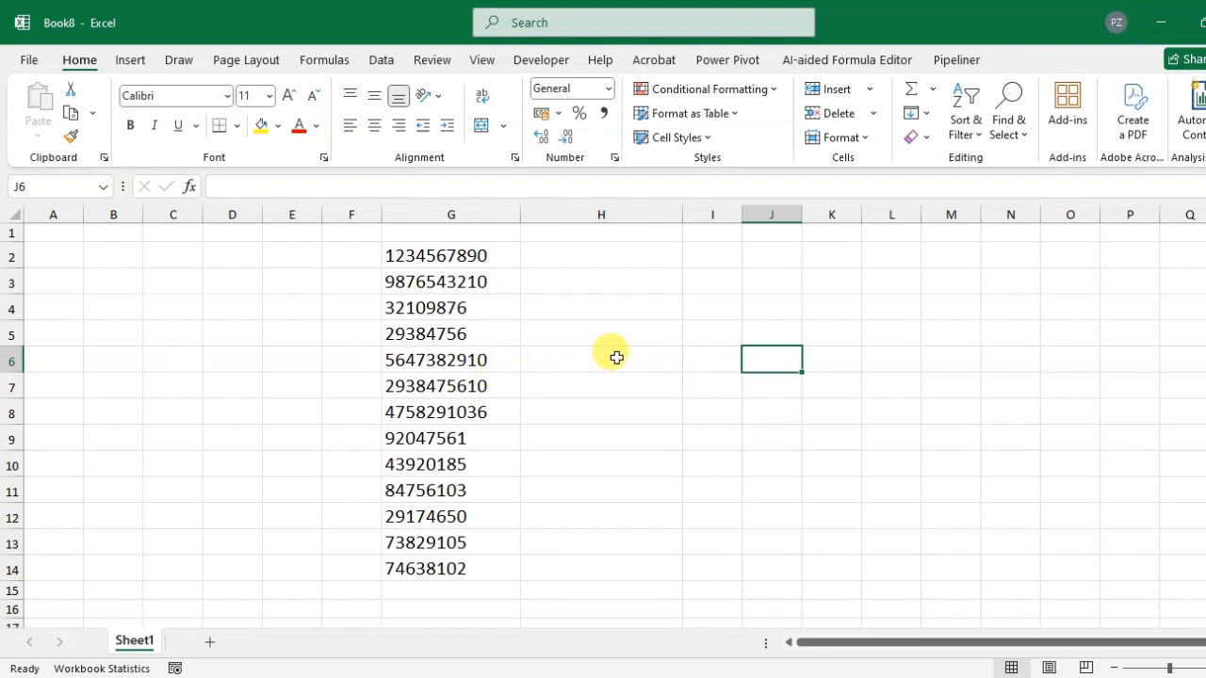